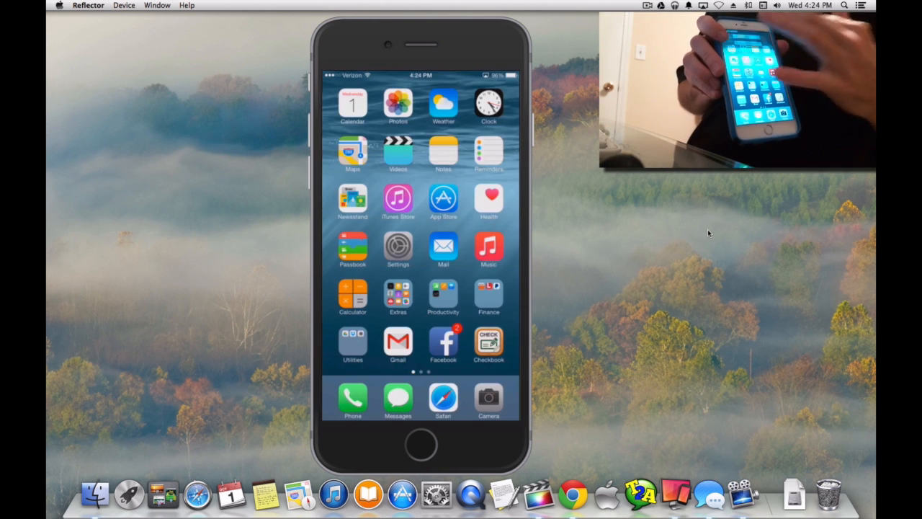
- Swipe up from the bottom edge of the mirrored iPhone home screen to reveal Control Center
{"action": "left_click_drag", "start_coordinate": [421, 432], "coordinate": [421, 288]}
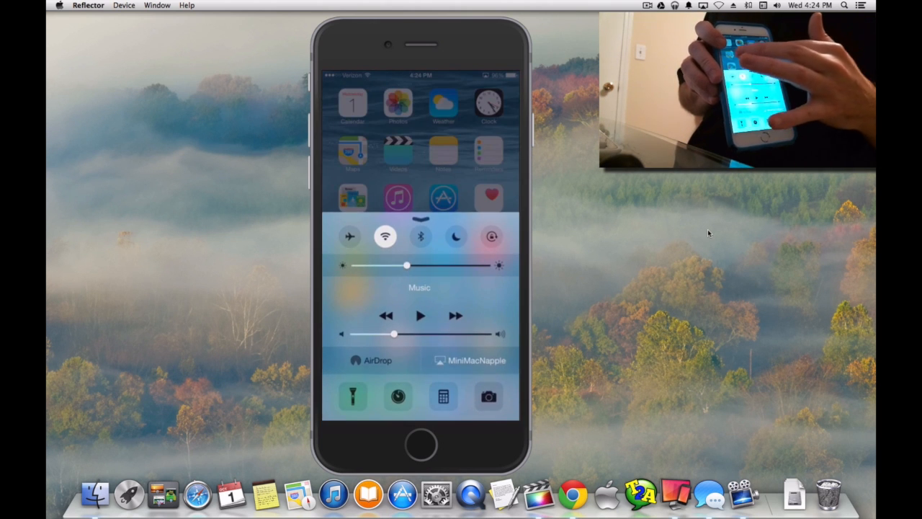